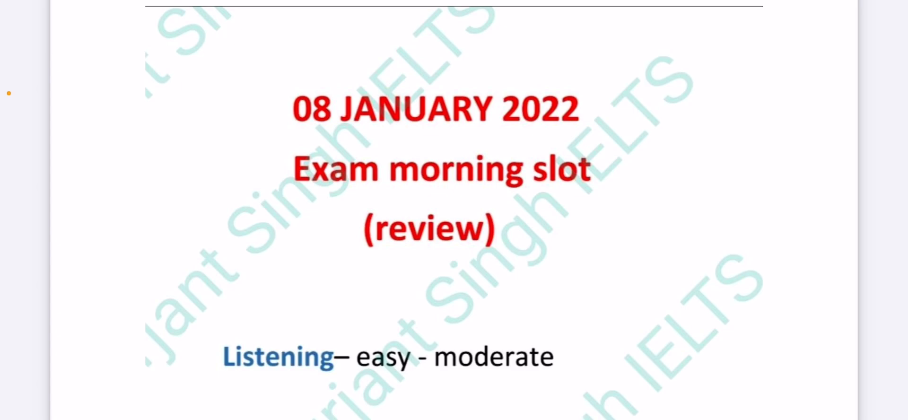
scroll("down", 3)
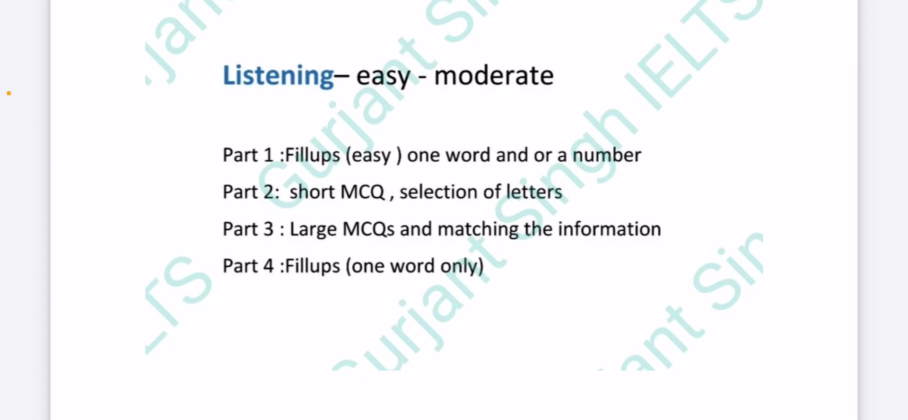
scroll("down", 3)
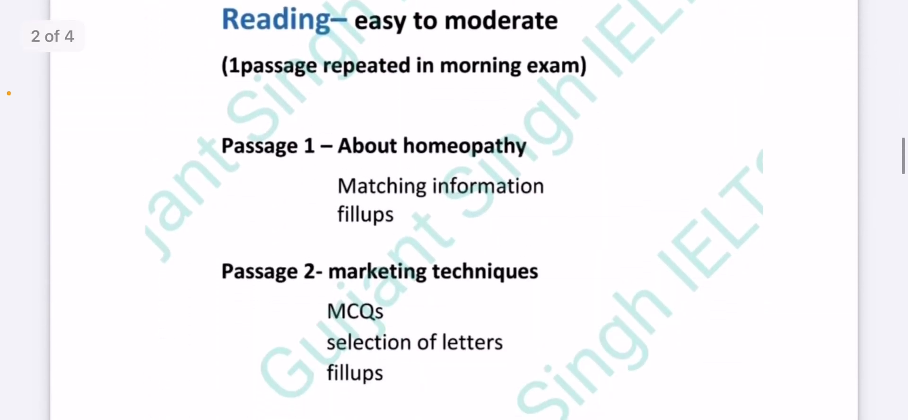
scroll("up", 3)
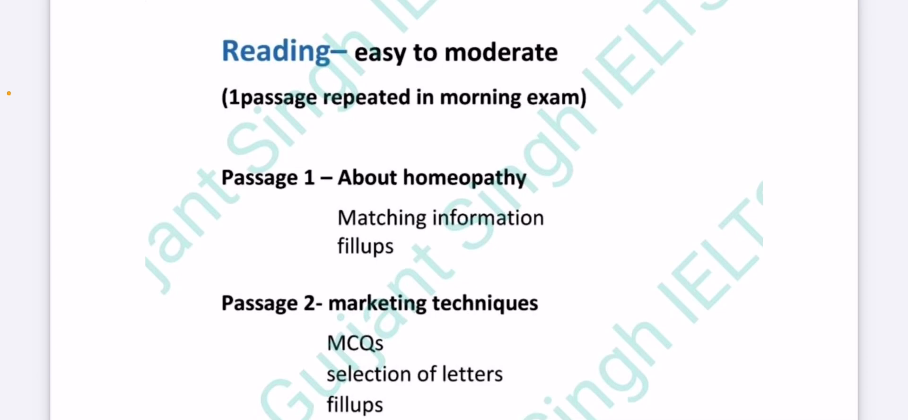
scroll("down", 3)
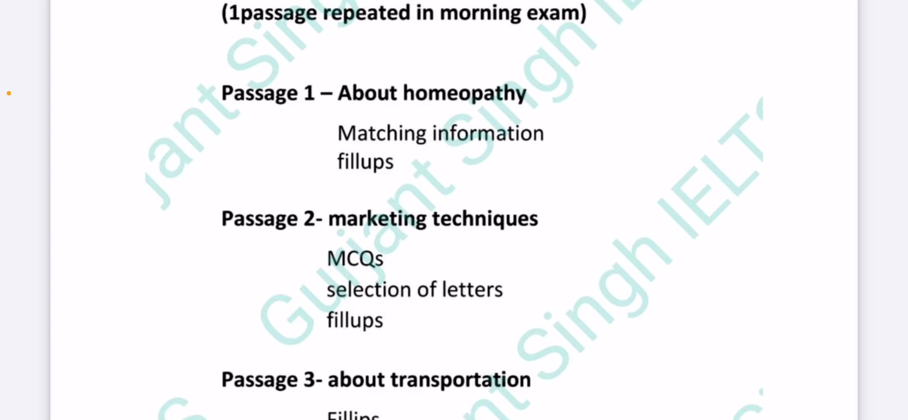
scroll("down", 3)
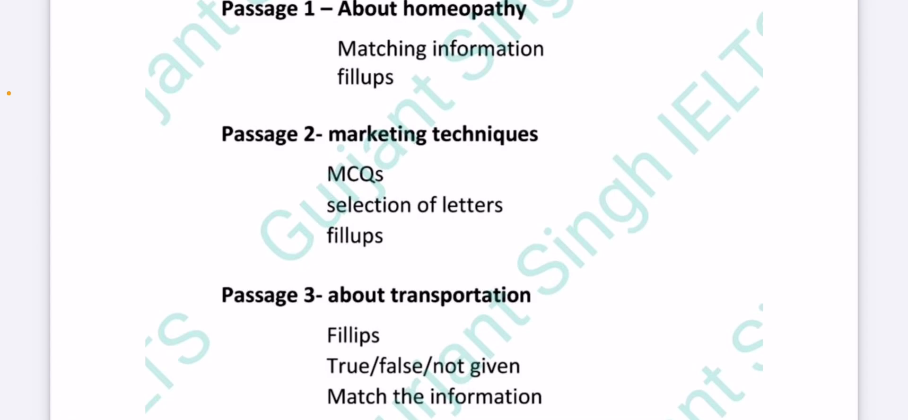
scroll("down", 3)
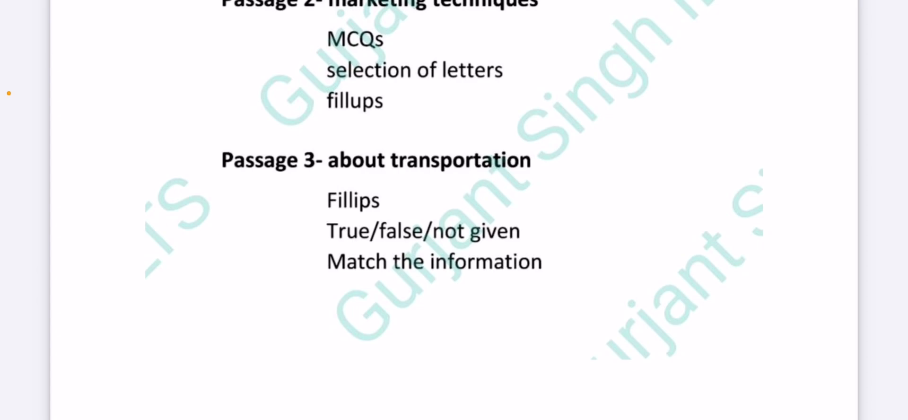
scroll("up", 3)
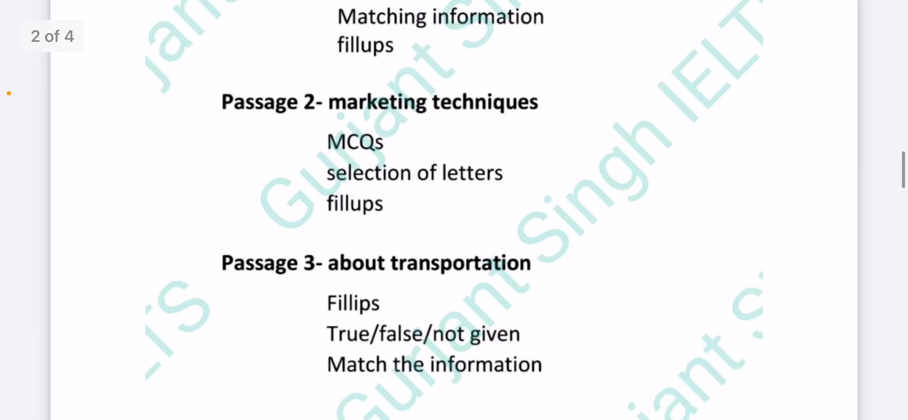
scroll("down", 3)
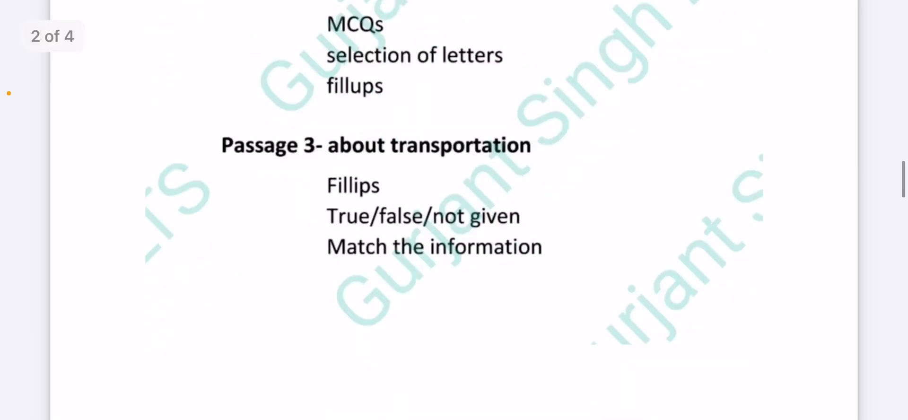
scroll("down", 3)
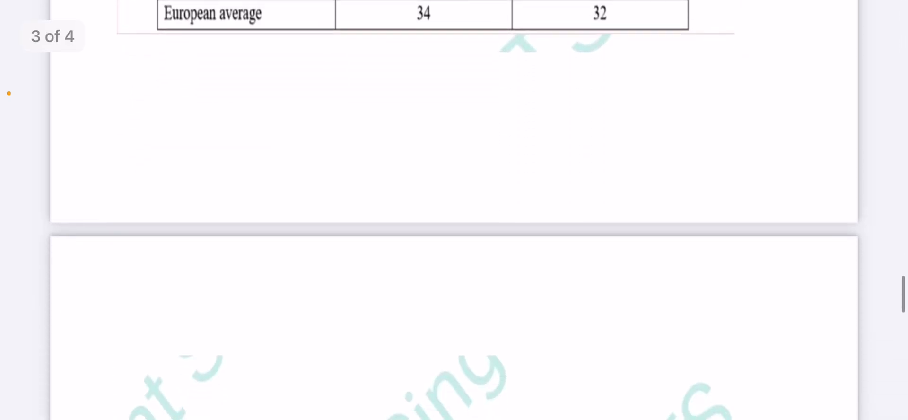
scroll("down", 3)
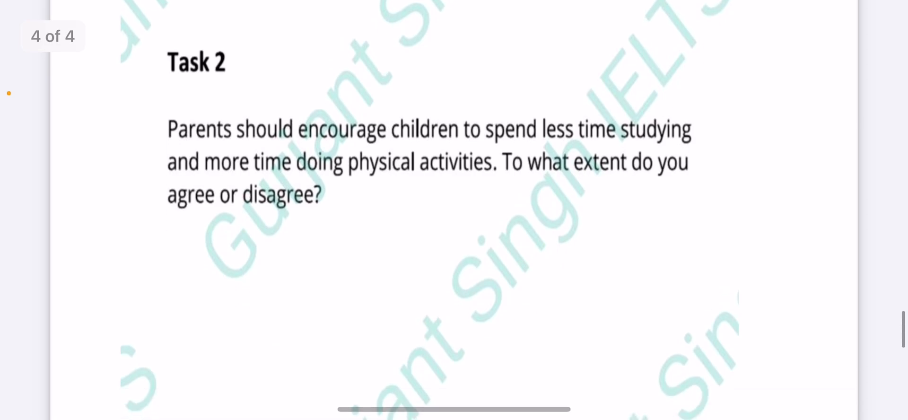